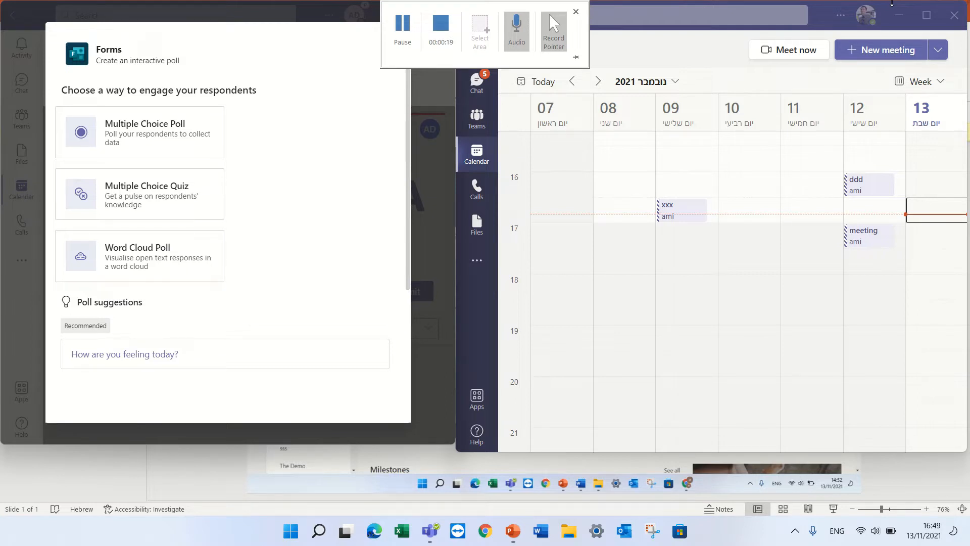
mouse_move(882, 5)
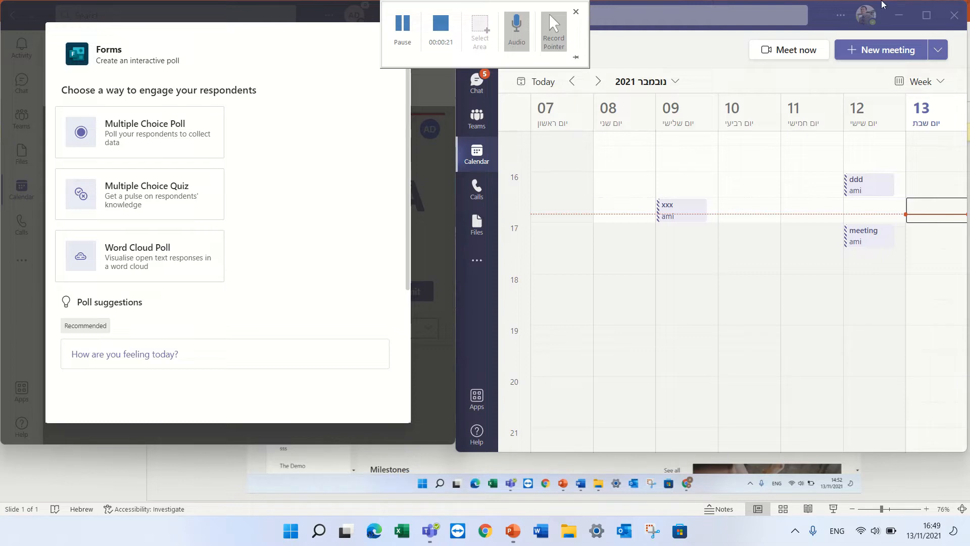
mouse_move(361, 97)
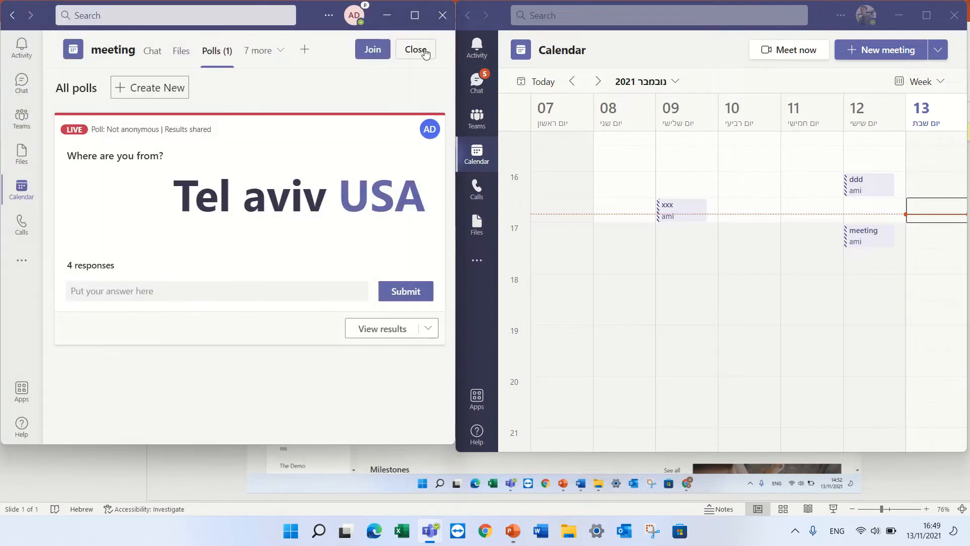
Close the earlier live-poll meeting and return to the weekly calendar.
click(414, 50)
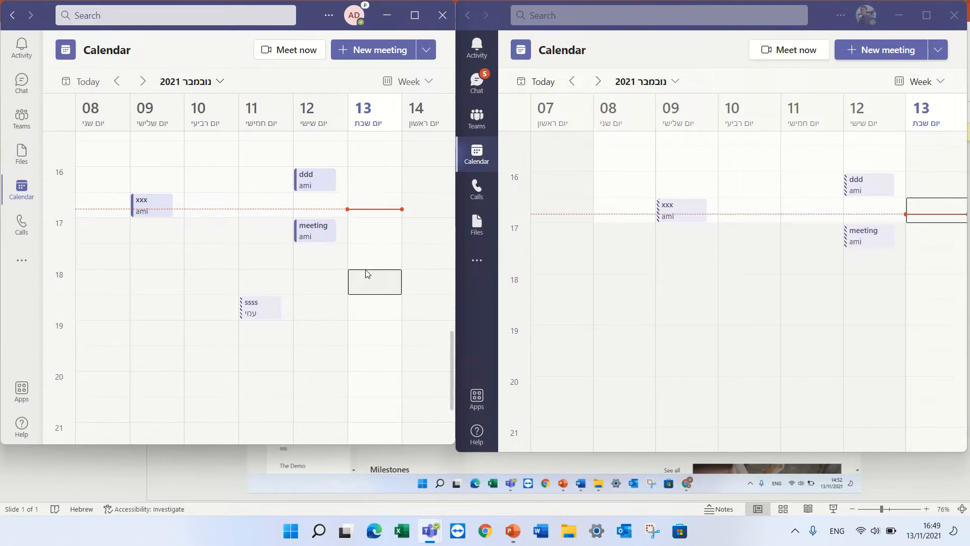
Schedule and send a 'Demo' meeting on 13/11/2021, 18:00–18:30, inviting Alex Wilber.
click(374, 282)
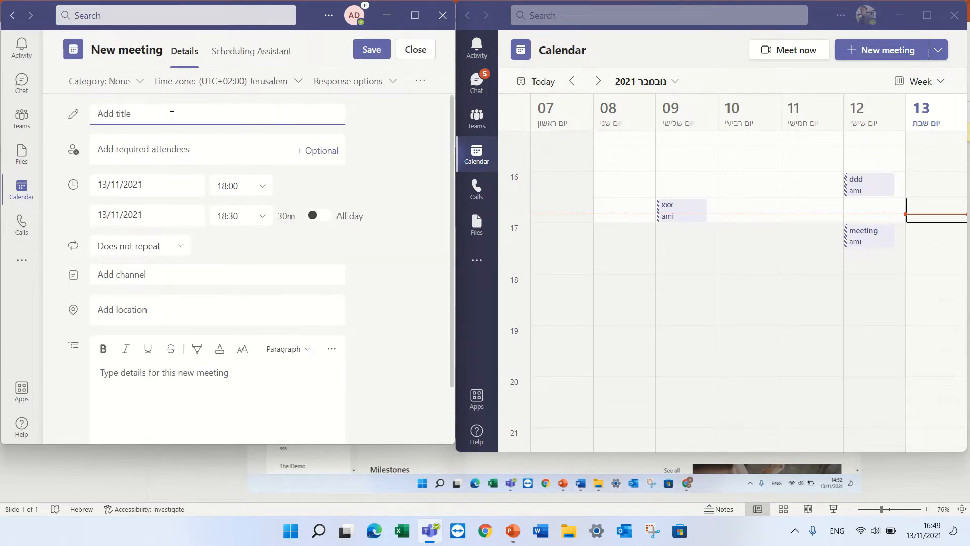
text(Demo)
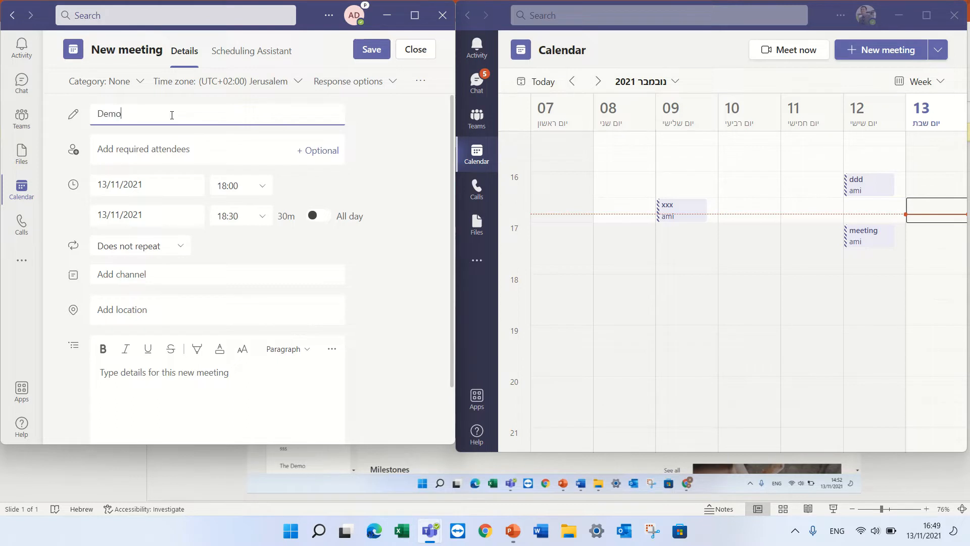
text(ale)
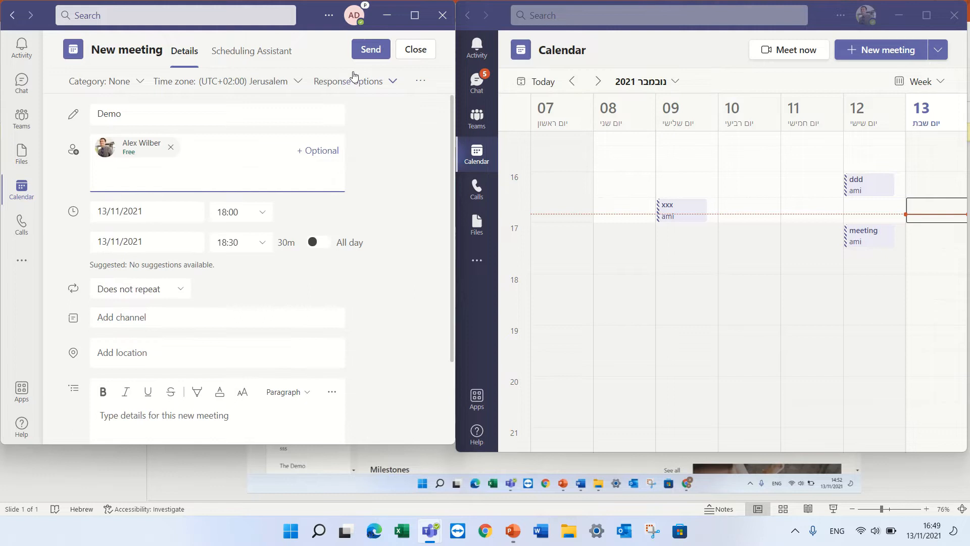
click(370, 49)
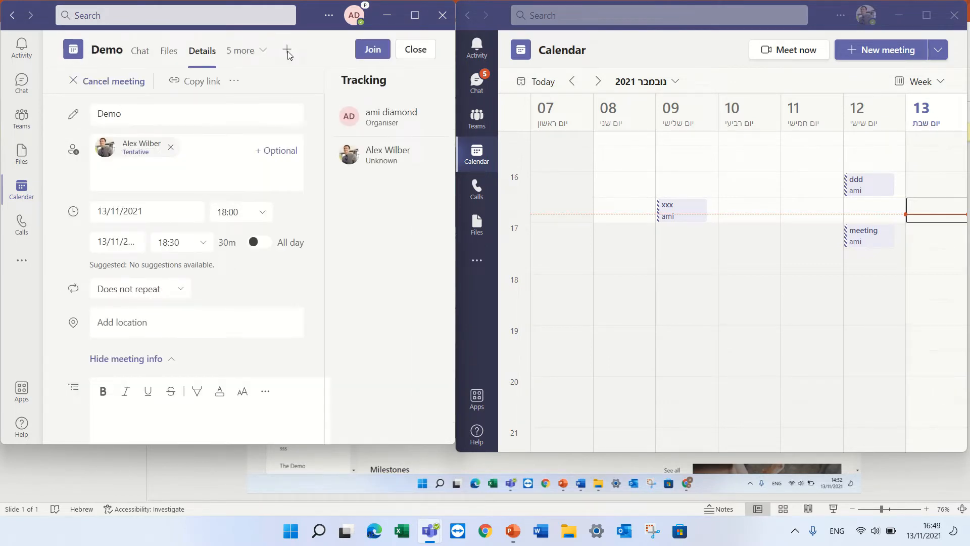
Add a Forms app as a Polls tab to the Demo meeting and open it.
click(286, 50)
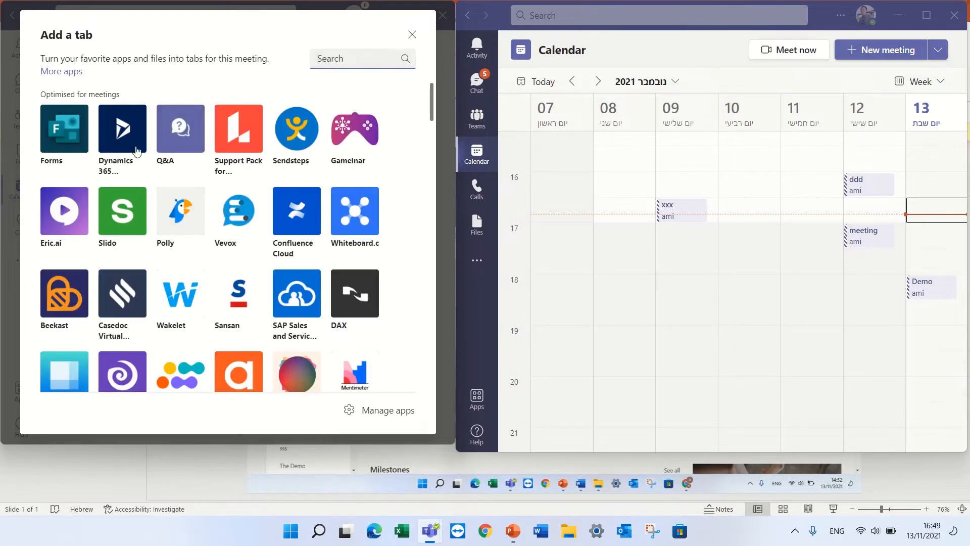
click(64, 127)
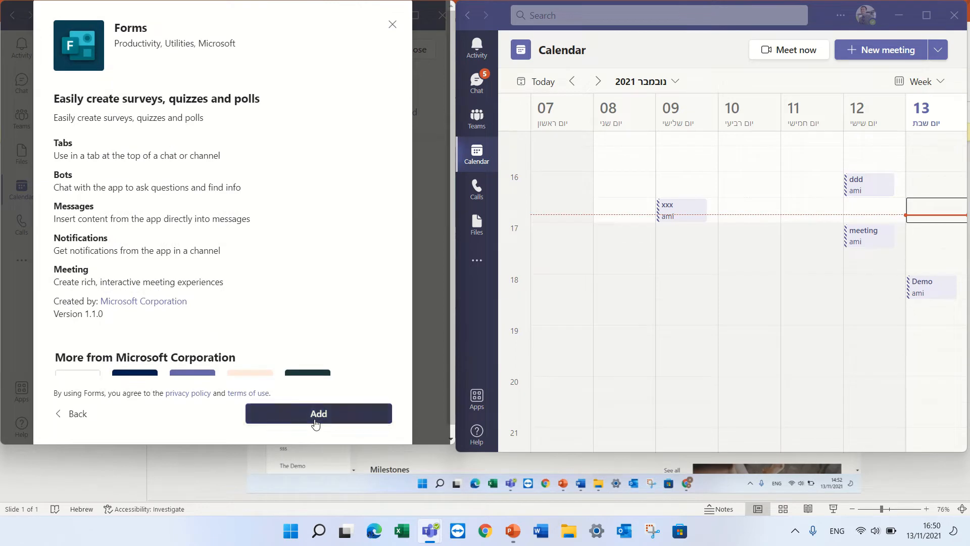
click(318, 413)
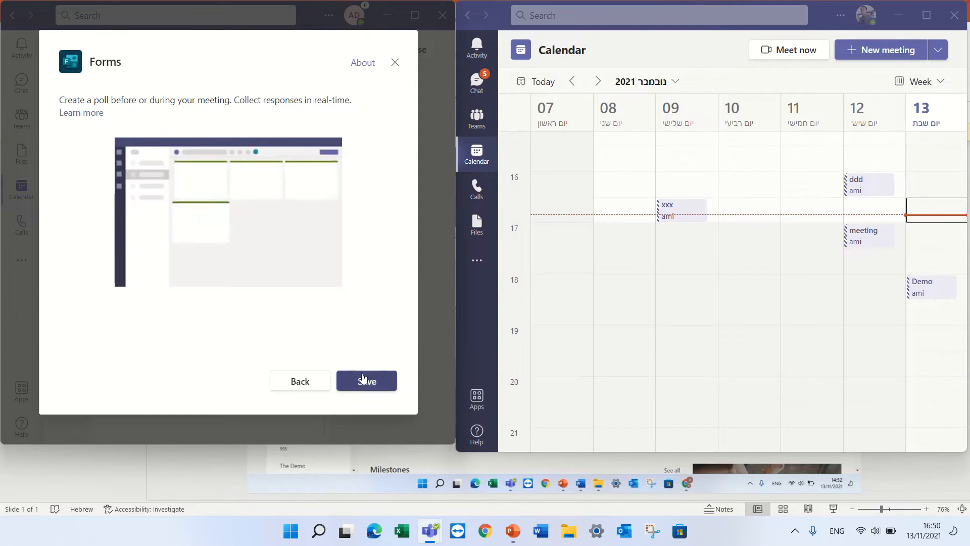
click(367, 380)
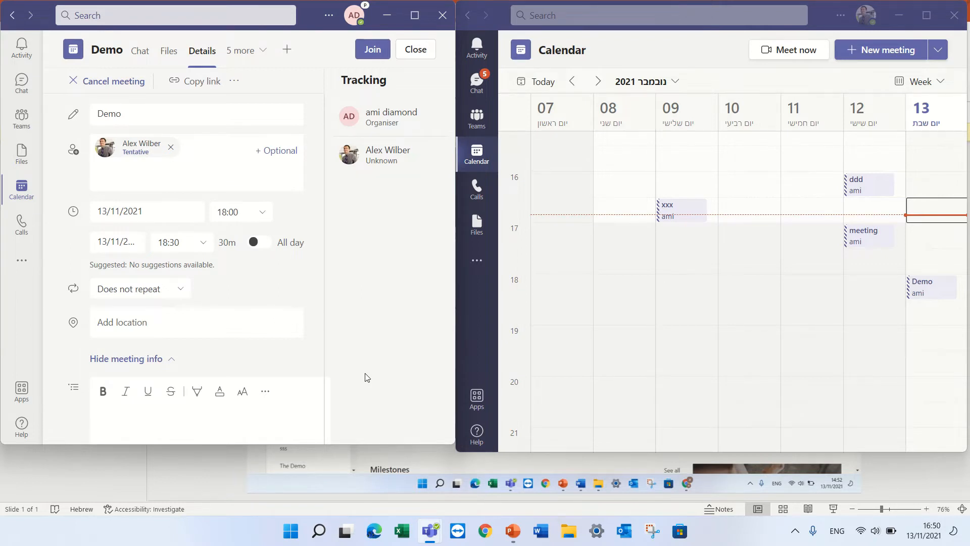
click(236, 50)
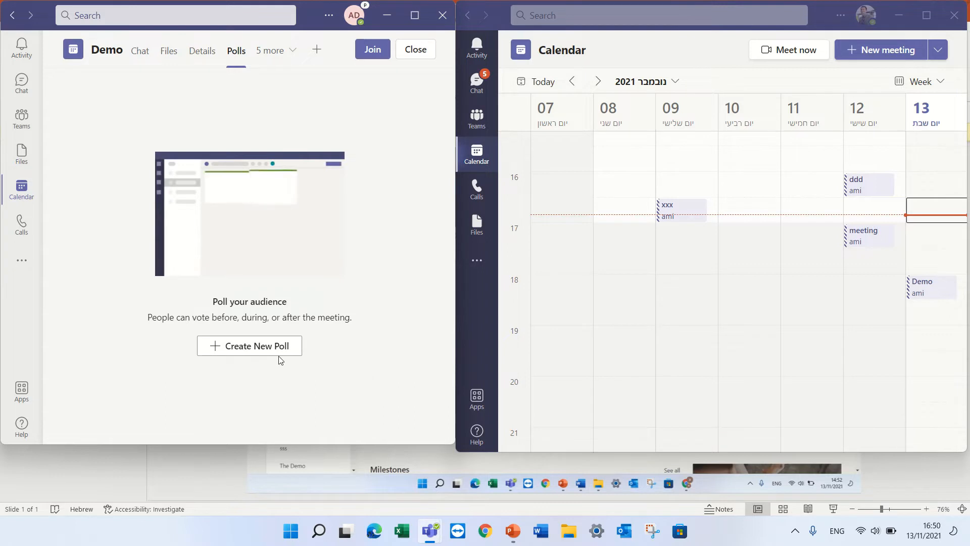
Save a draft word cloud poll with the question 'Where are from'.
click(249, 345)
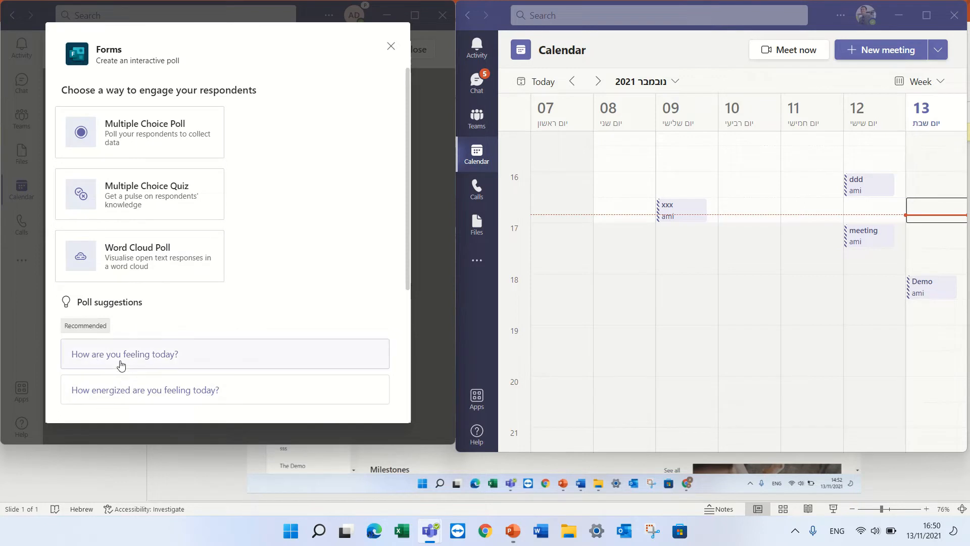
click(140, 255)
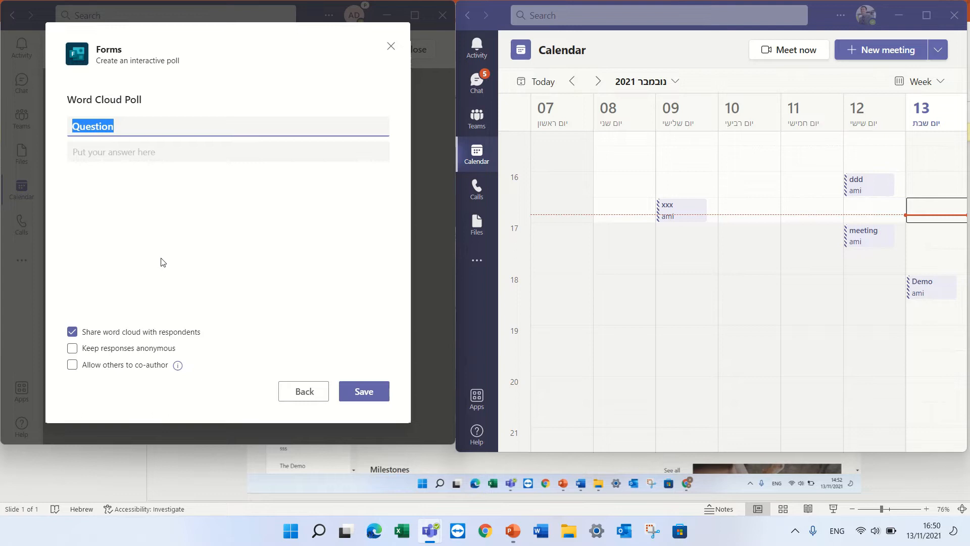
text(W)
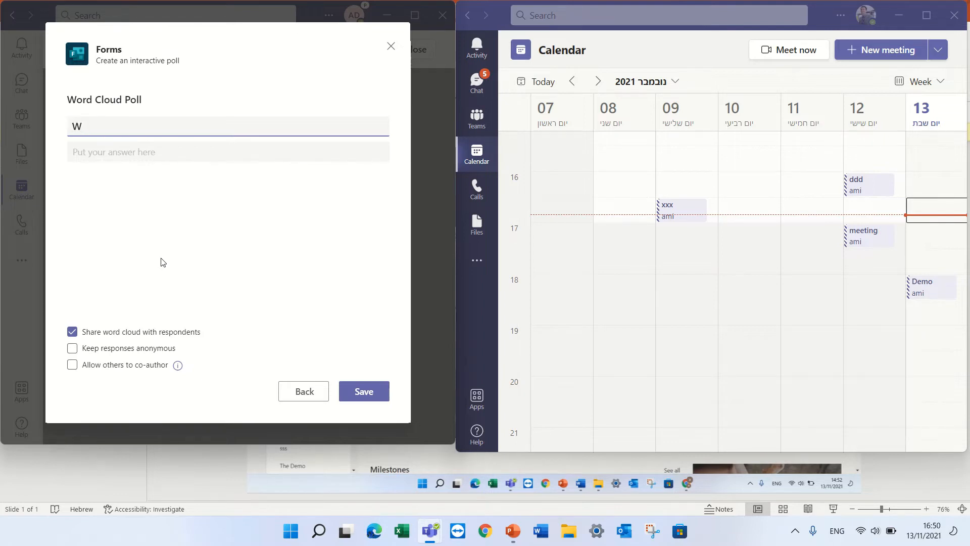
text(here are f)
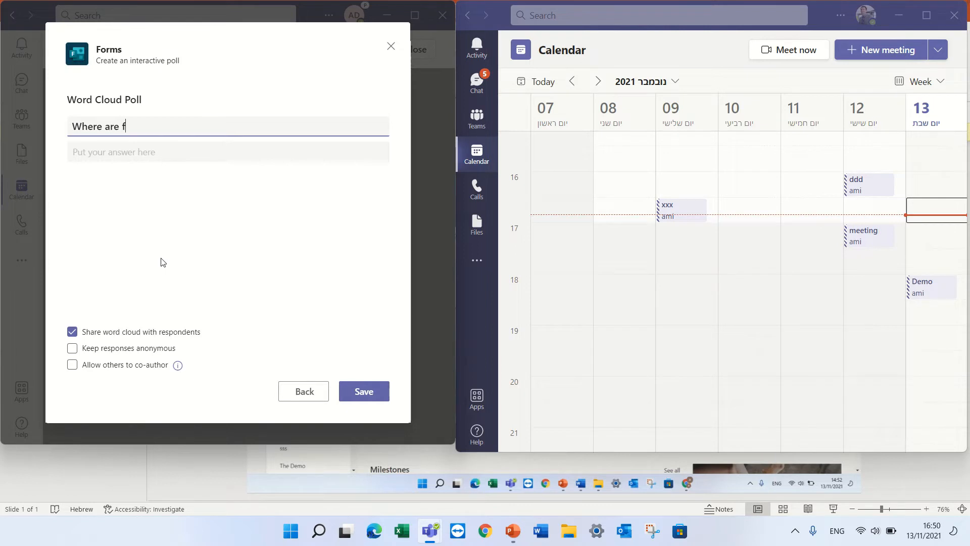
text(rom)
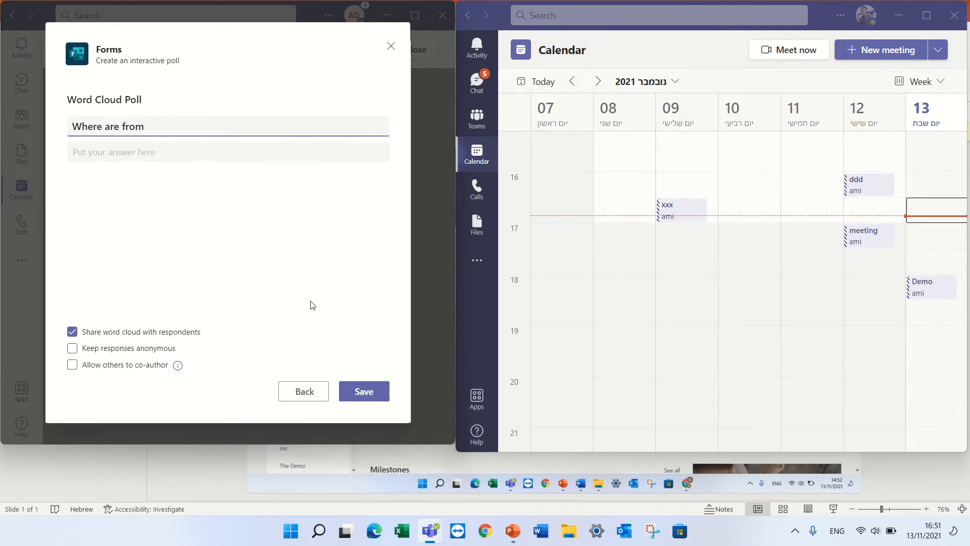
mouse_move(344, 360)
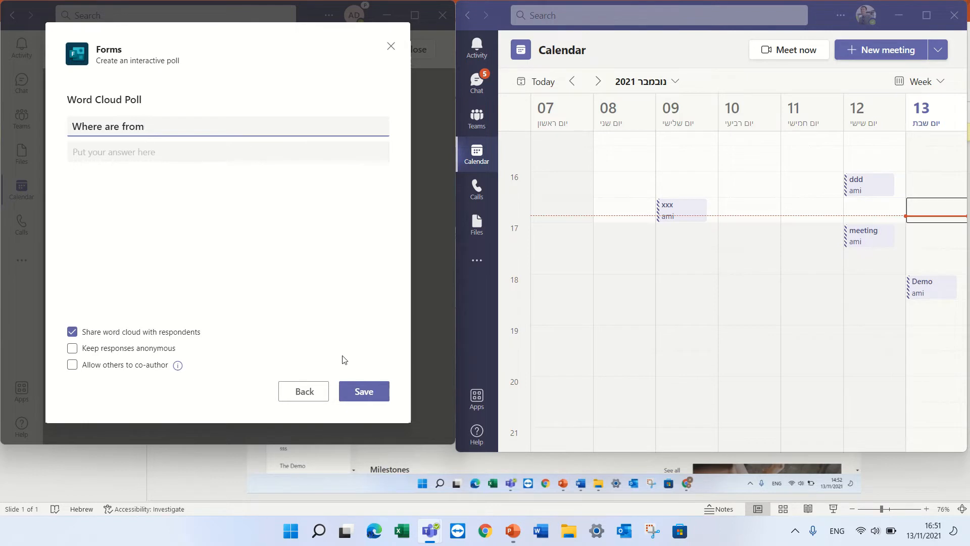
click(364, 391)
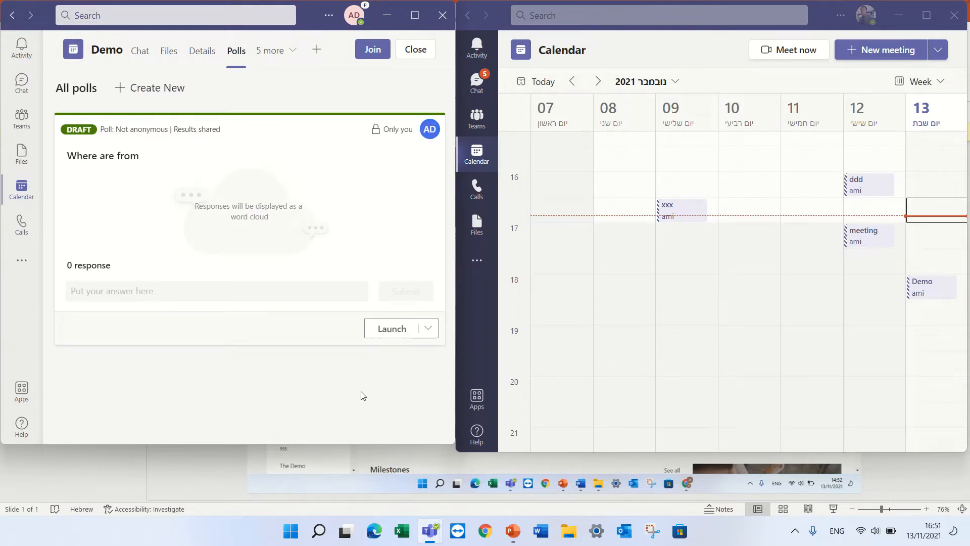
mouse_move(427, 328)
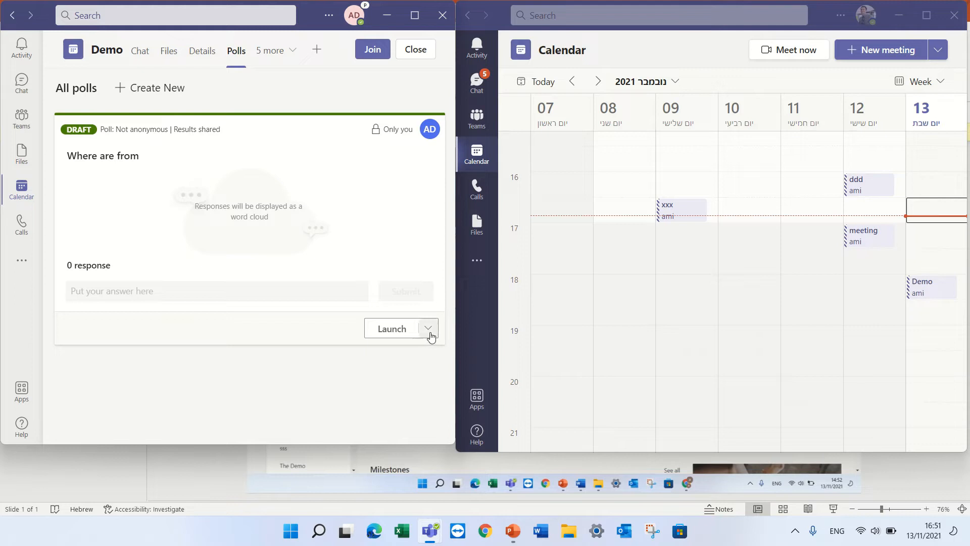
mouse_move(390, 65)
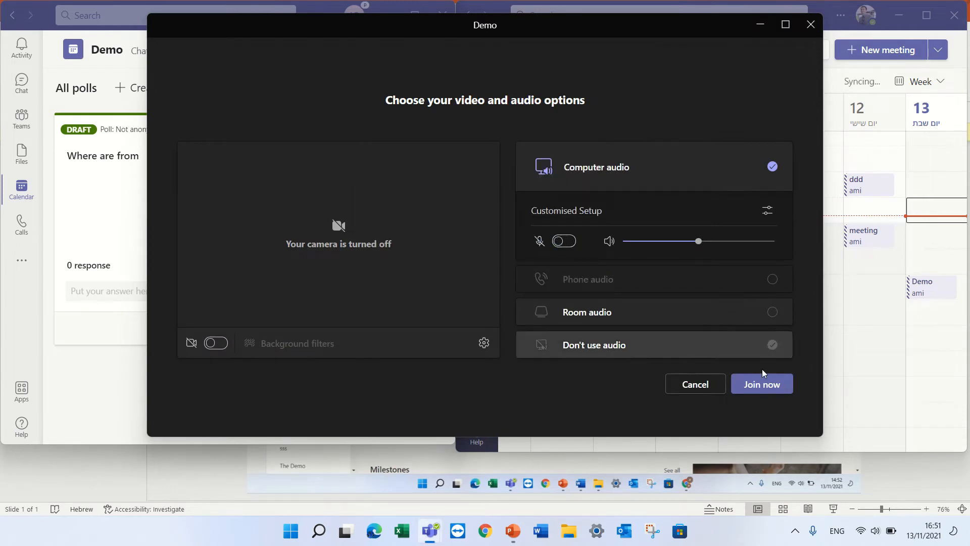
Join the Demo meeting from both accounts, muting the second account's microphone first.
click(761, 383)
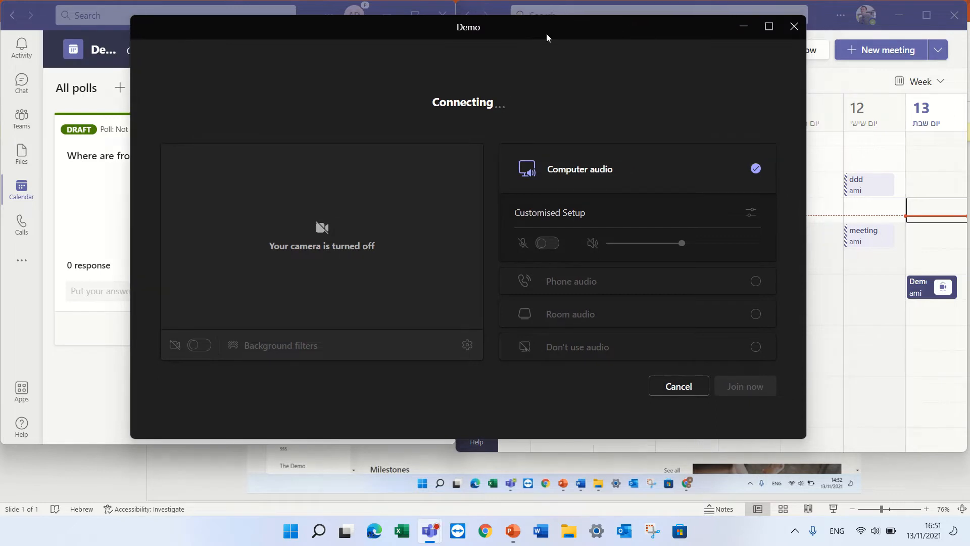
click(744, 386)
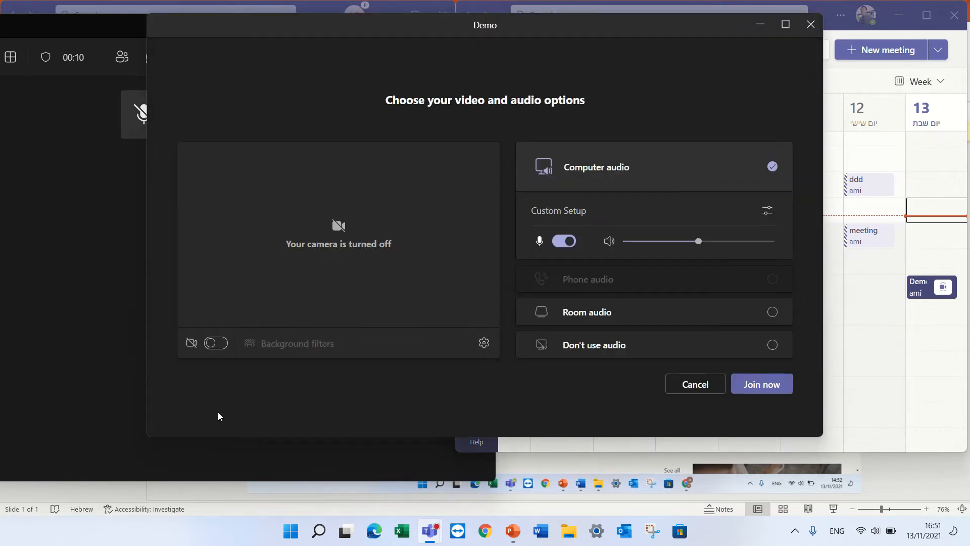
click(562, 240)
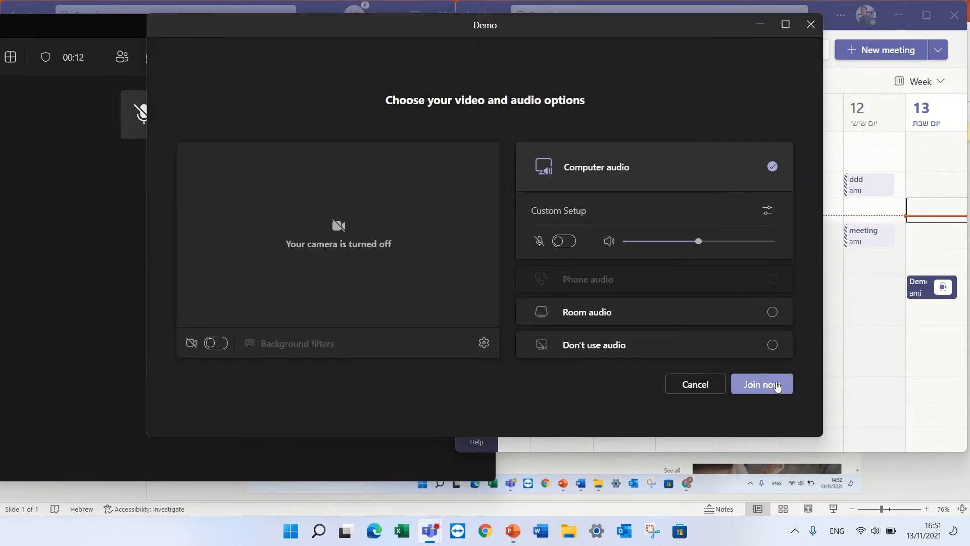
click(761, 383)
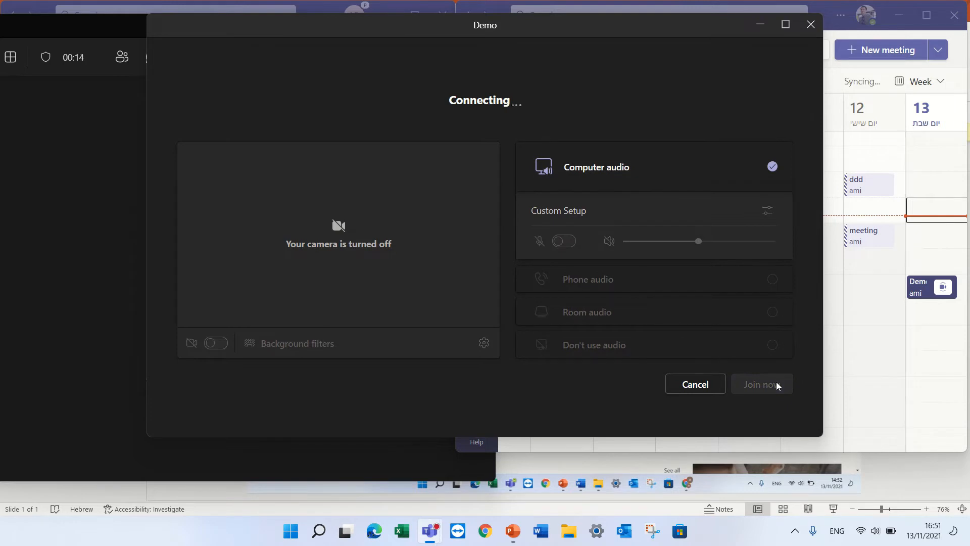
click(761, 384)
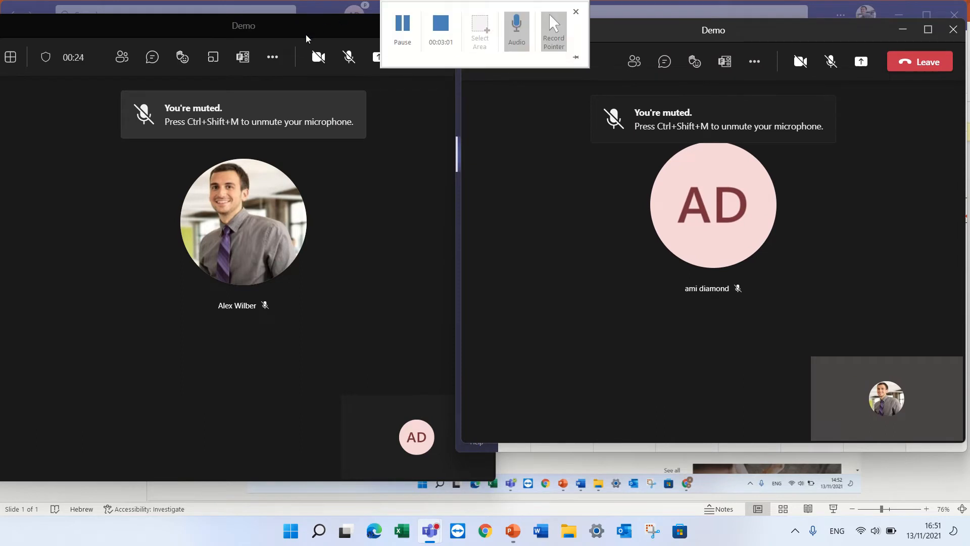
Launch the draft 'Where are from' word cloud poll from the in-meeting Polls panel.
click(242, 56)
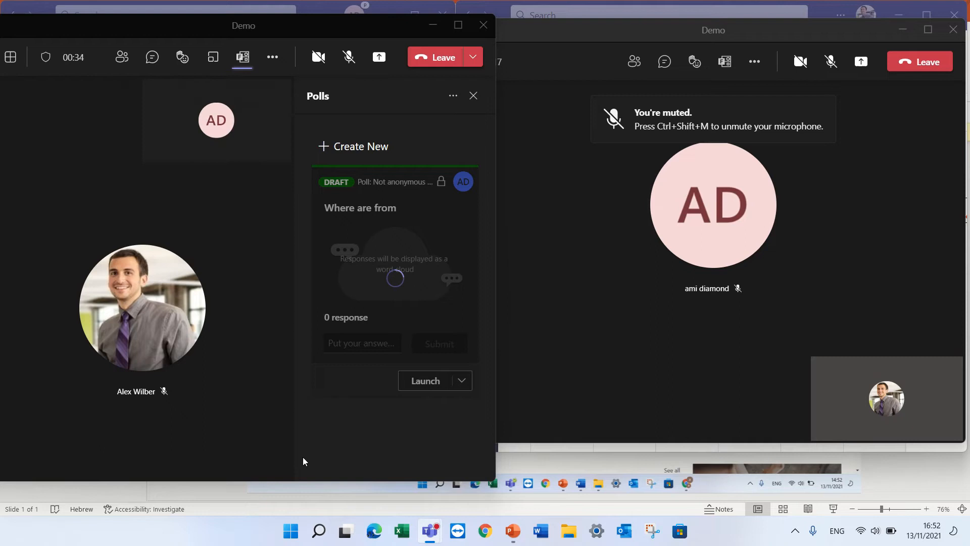
click(424, 380)
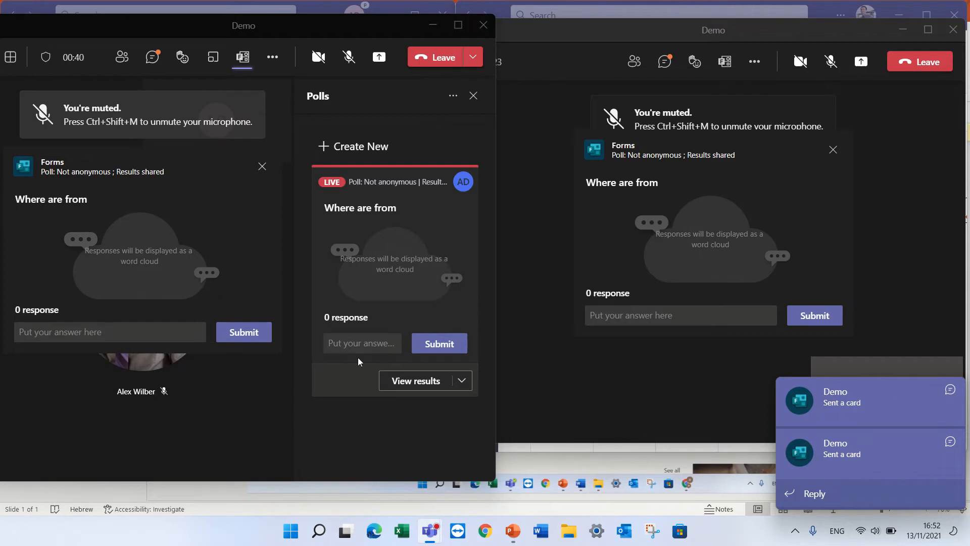
click(362, 344)
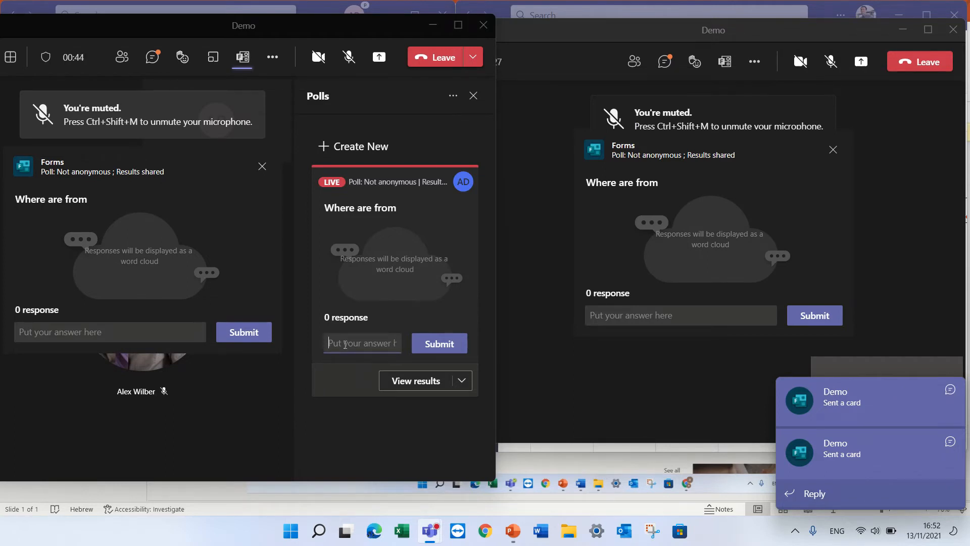
Submit 'Israel' as the organiser's poll answer after correcting a typo.
text(ISra)
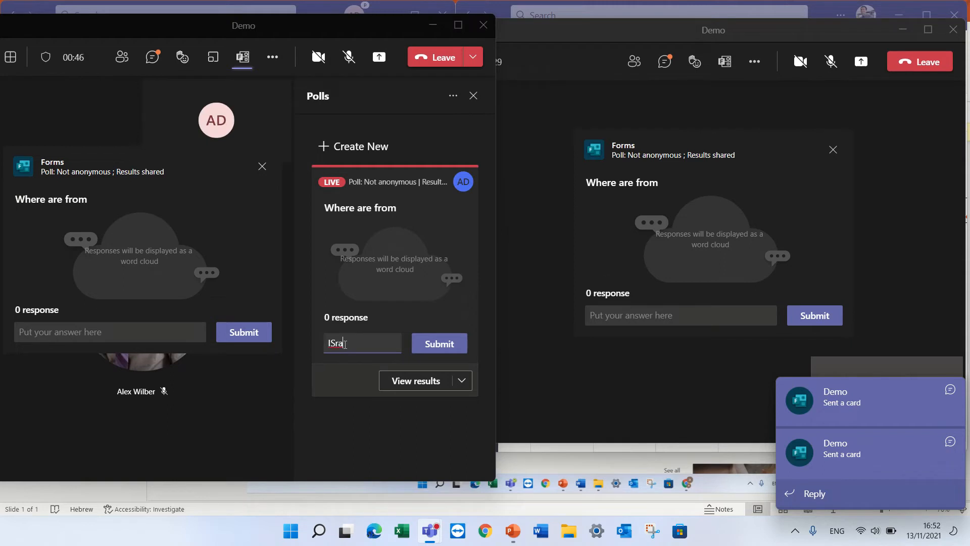
key(Backspace)
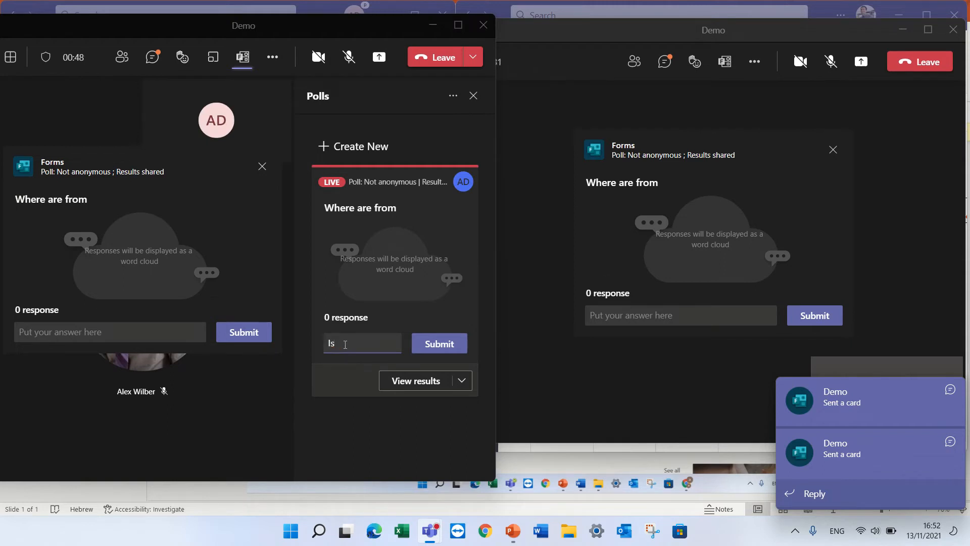
text(Israel)
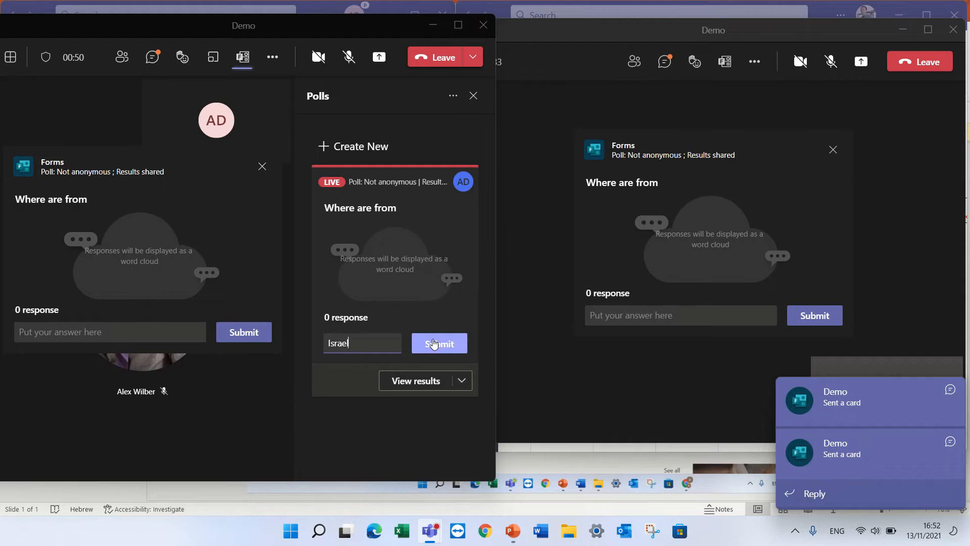
click(439, 343)
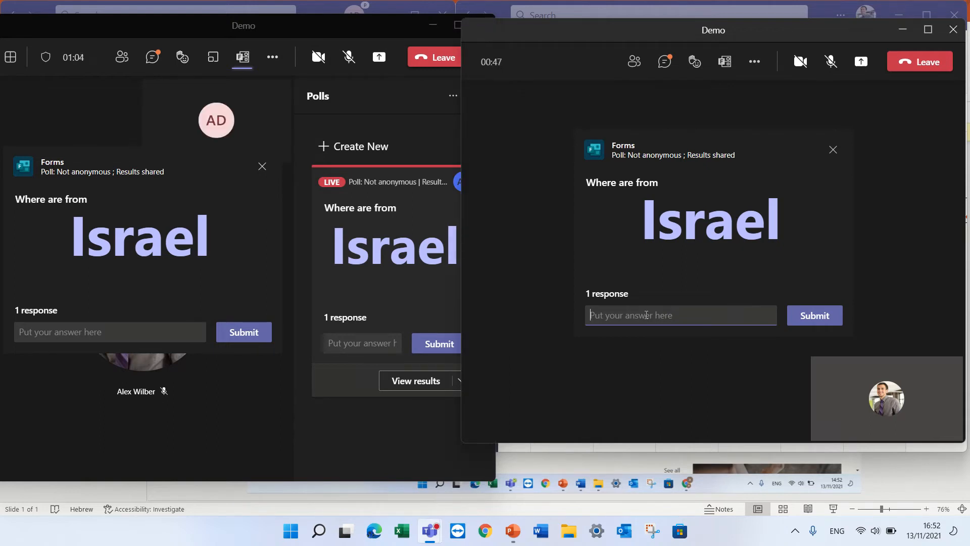
Submit 'USA' as the second attendee's answer in the other meeting window.
text(U)
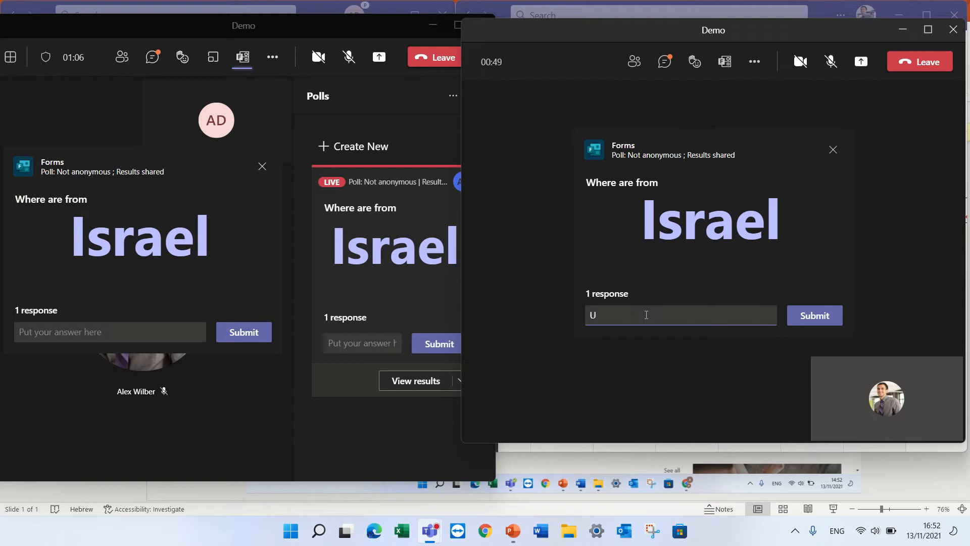
text(SA)
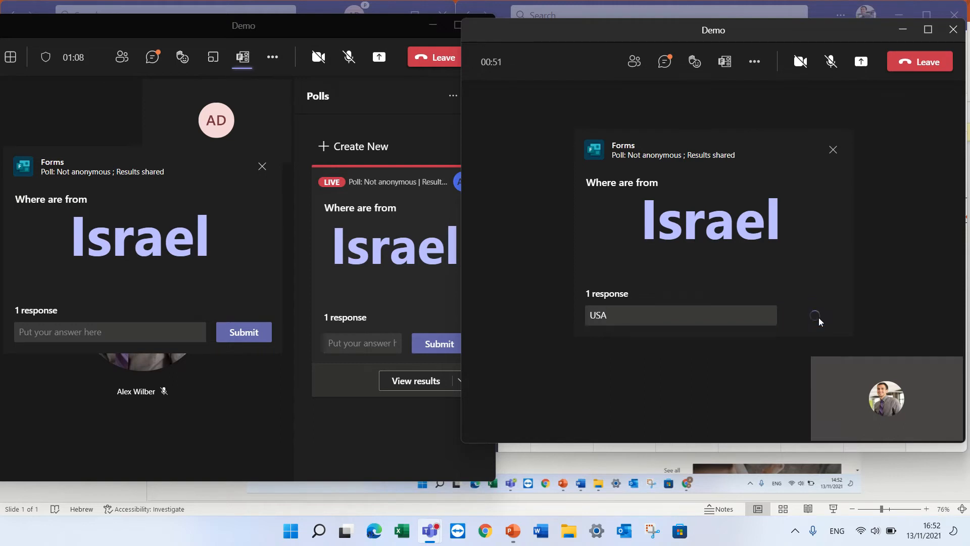
click(816, 315)
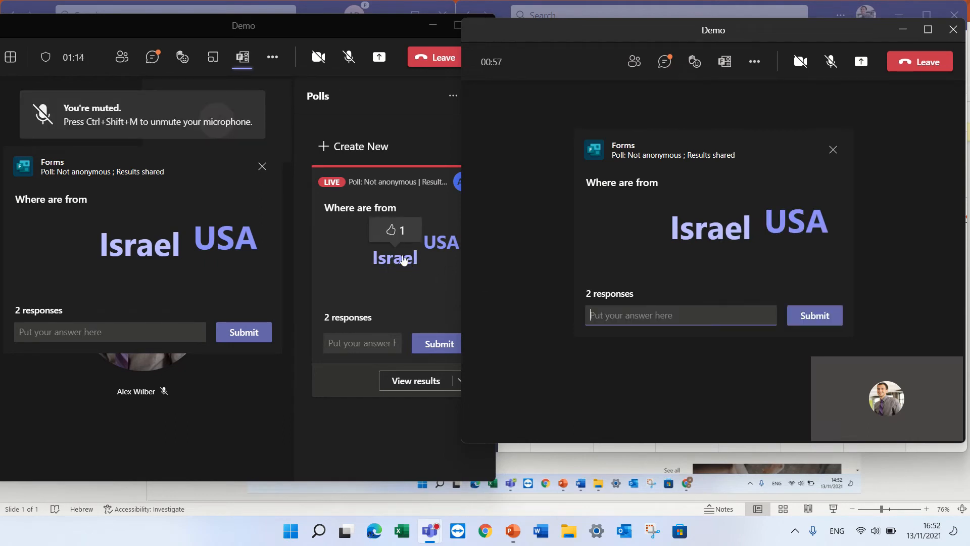
mouse_move(440, 245)
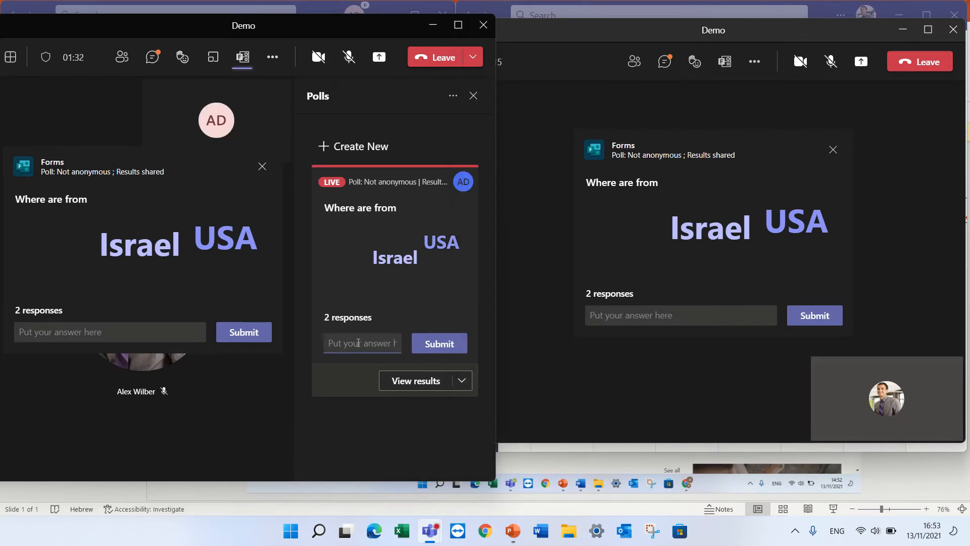
Submit another 'USA' answer, then 'israel' from the other window, reaching 4 responses.
text(USA)
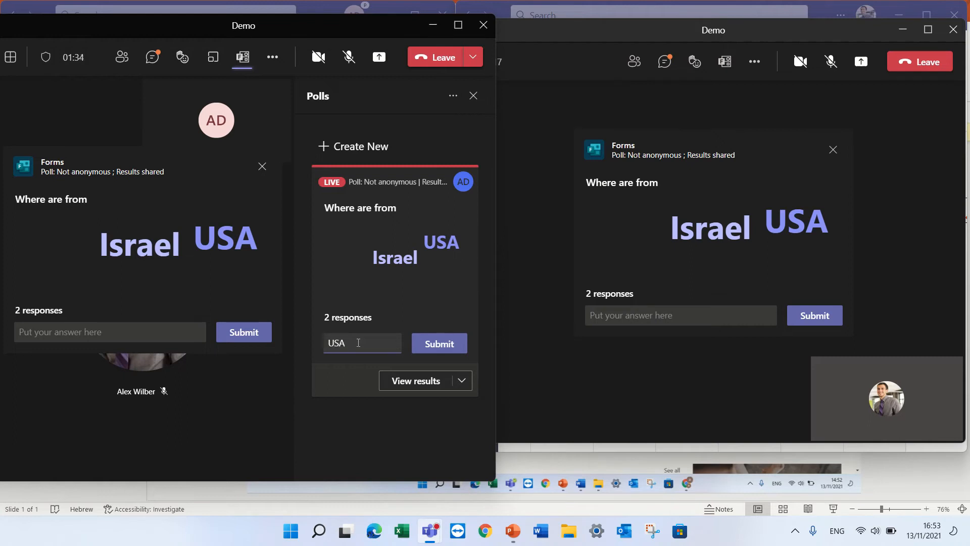
click(438, 344)
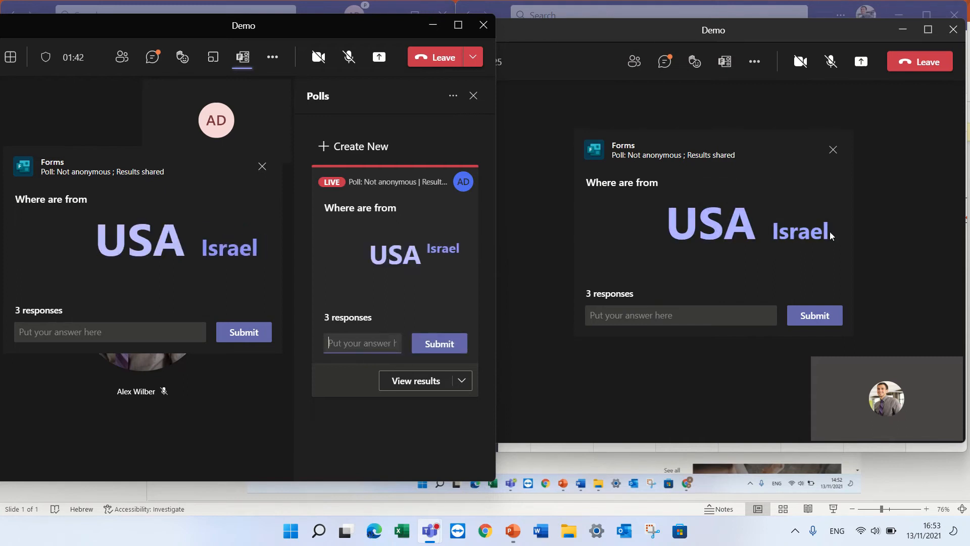
click(680, 315)
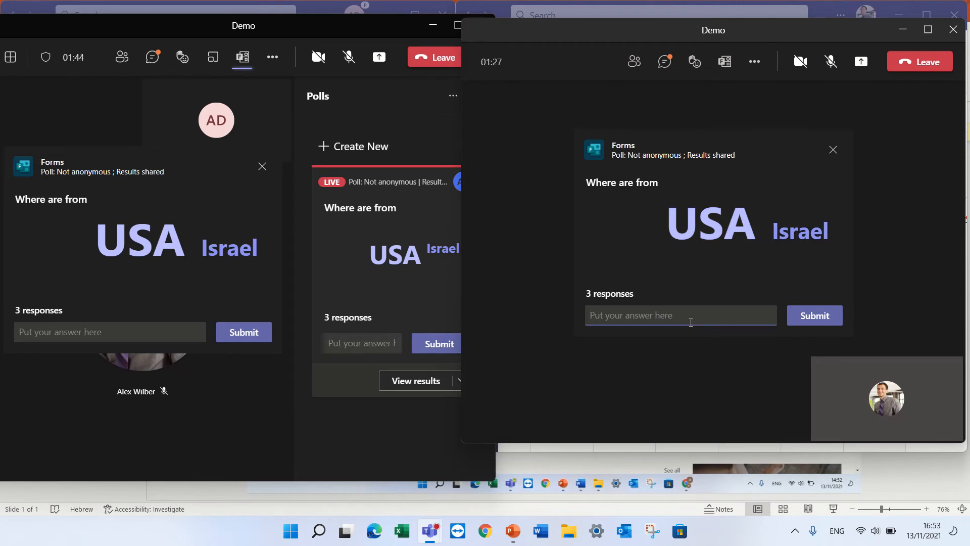
text(israel)
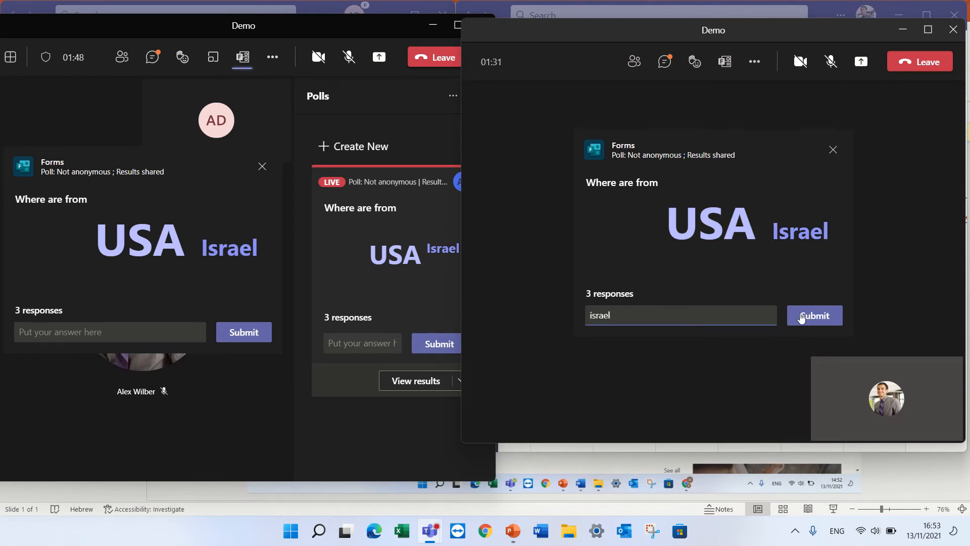
click(813, 315)
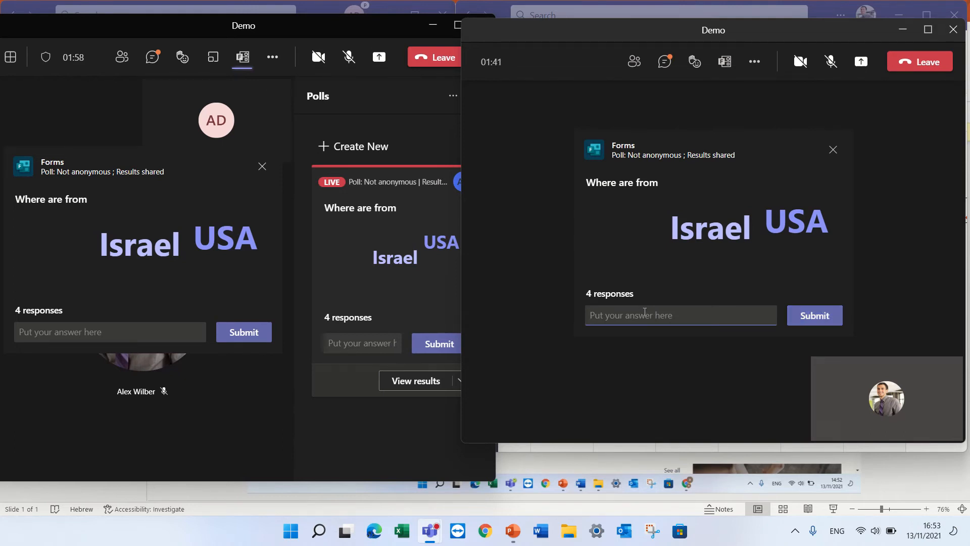
Submit 'USA' four more times from the second window, raising the poll to 8 responses.
text(U)
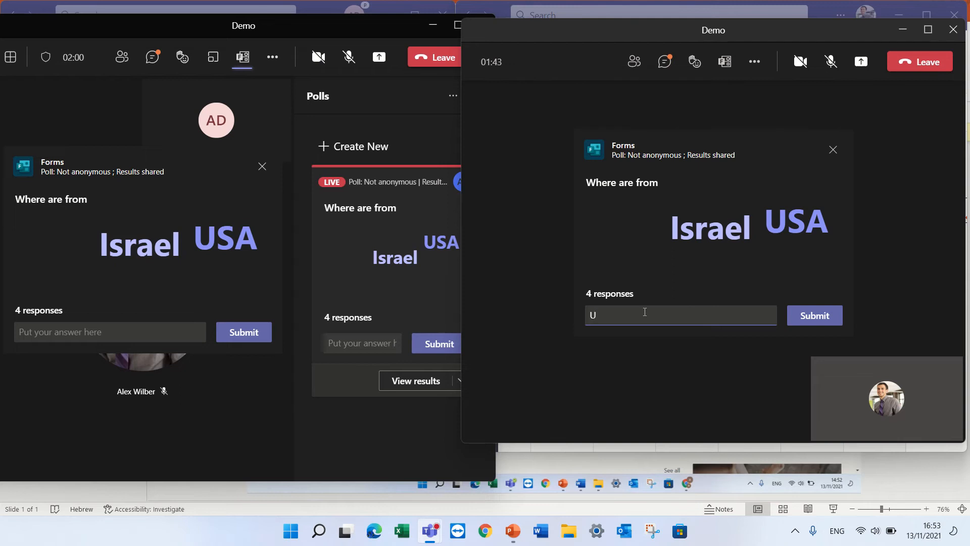
text(SA)
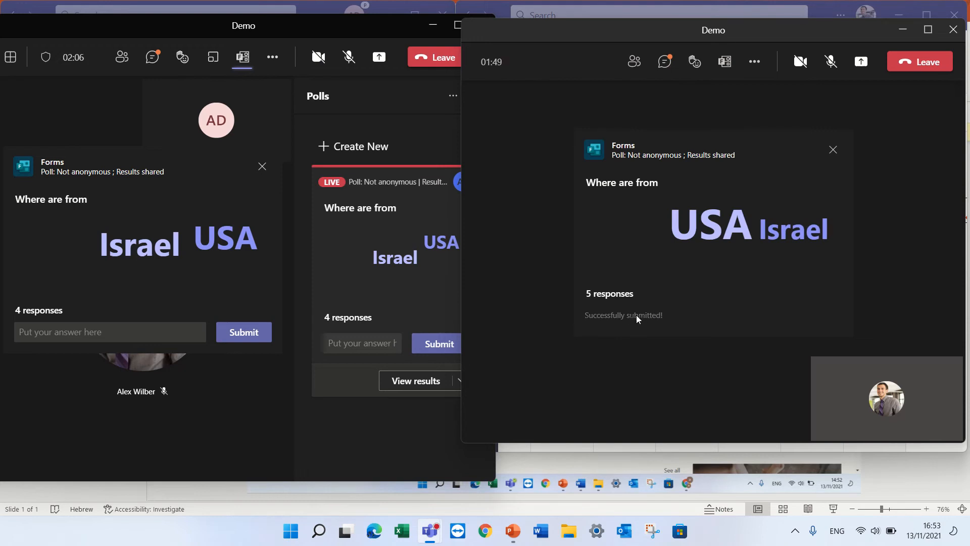
click(680, 315)
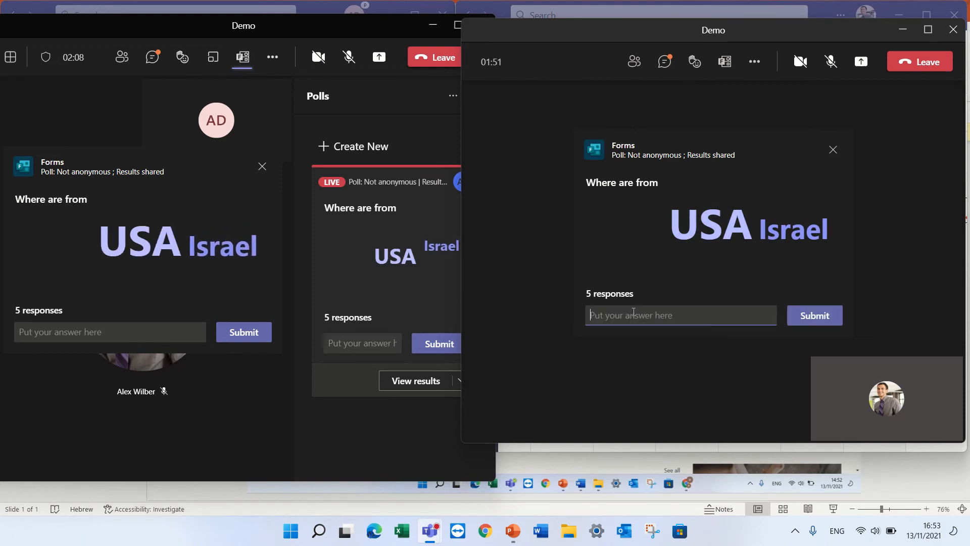
text(U)
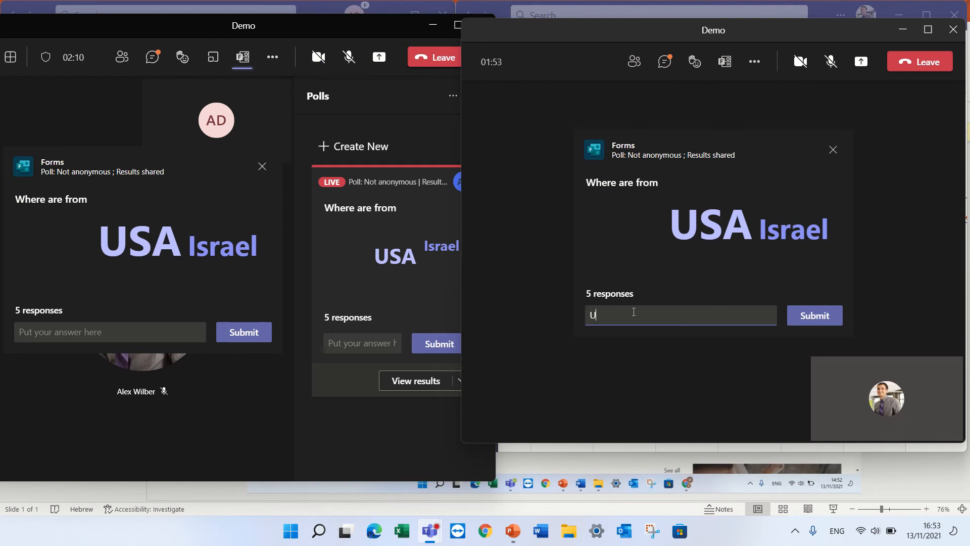
text(SA)
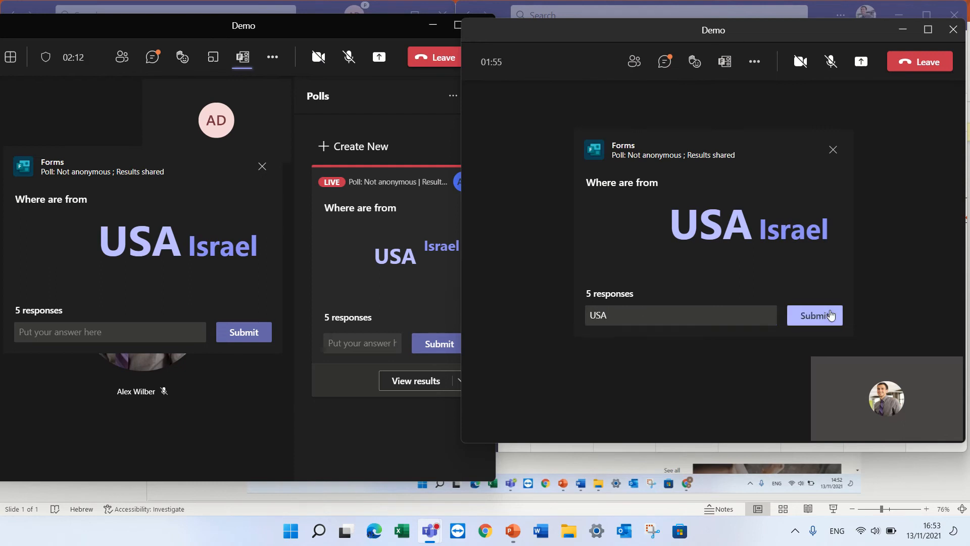
click(814, 314)
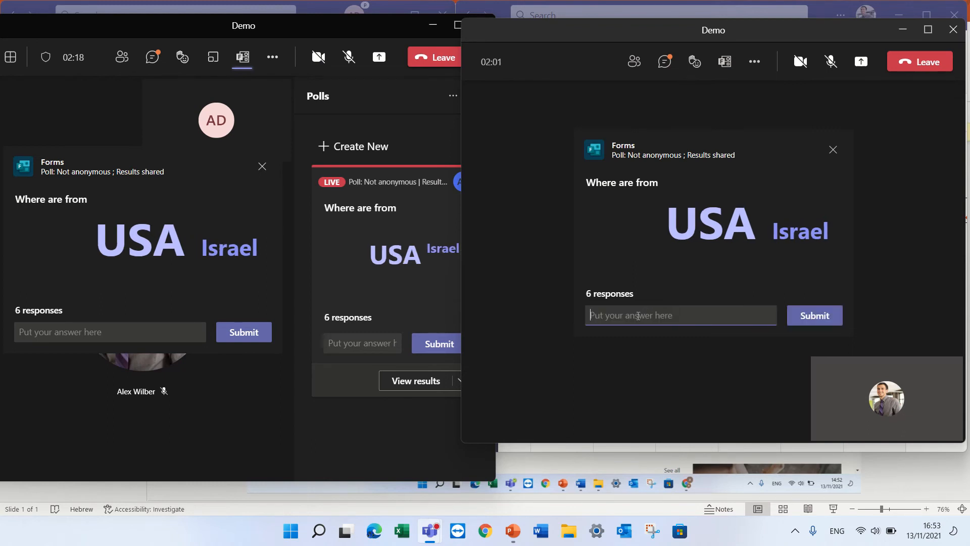
text(USA)
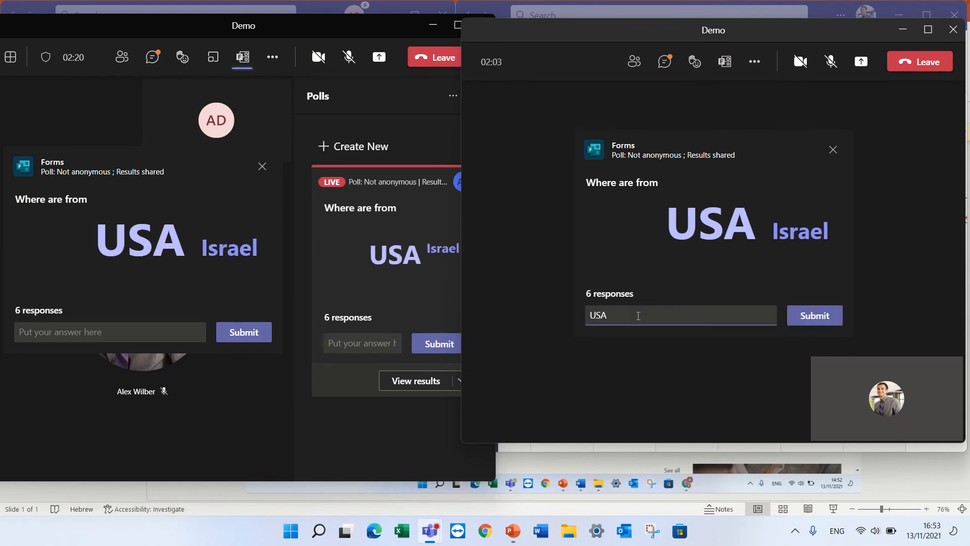
click(813, 314)
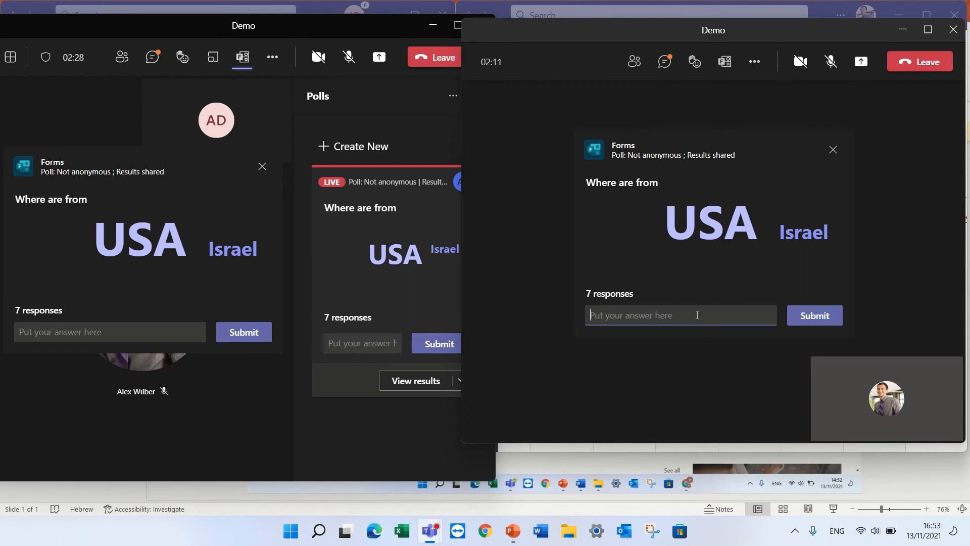
text(USA)
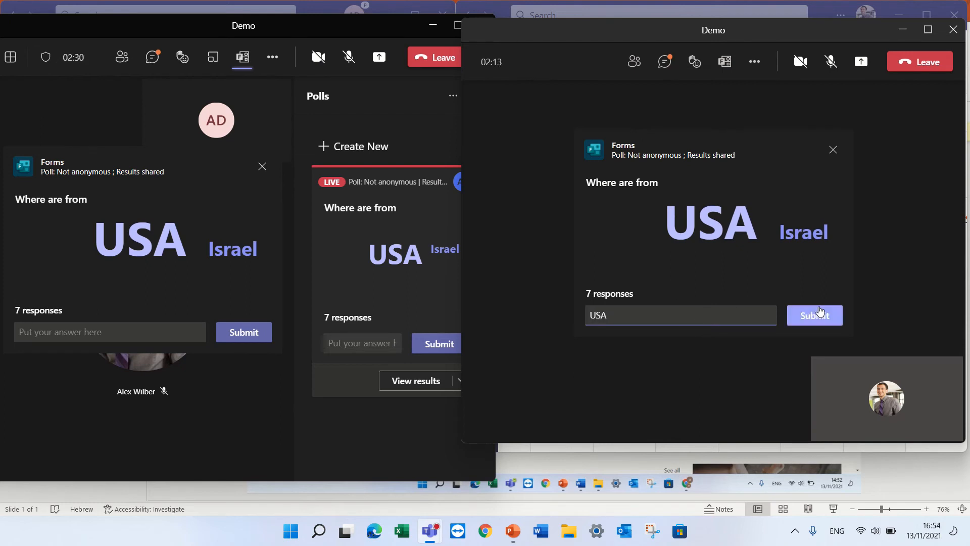
click(814, 314)
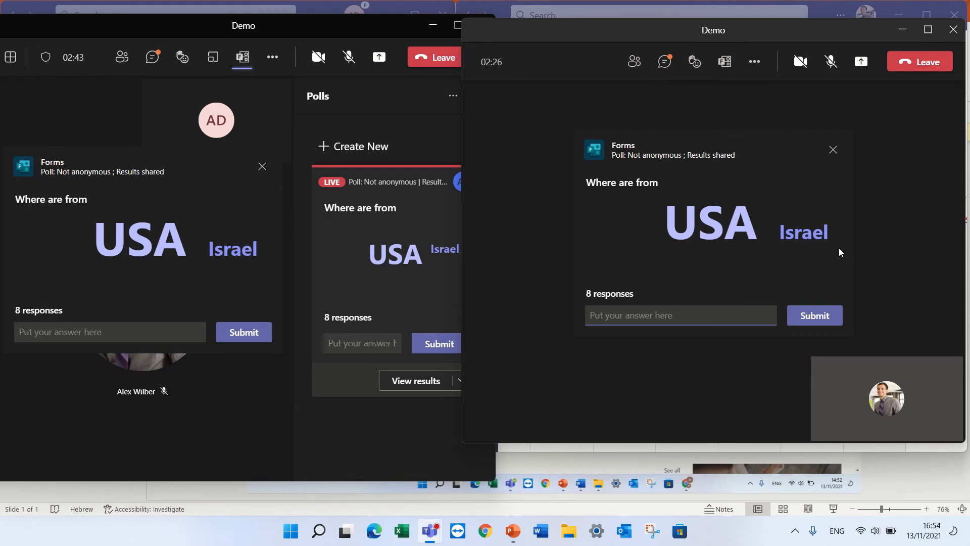
click(680, 315)
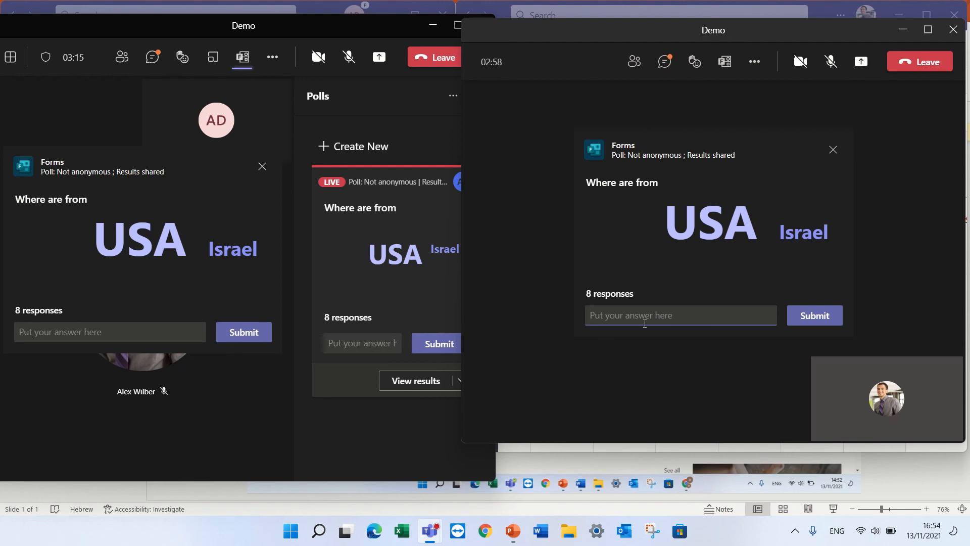
Submit the answer 'USAA' to the 'Where are from' poll in the second window.
text(U)
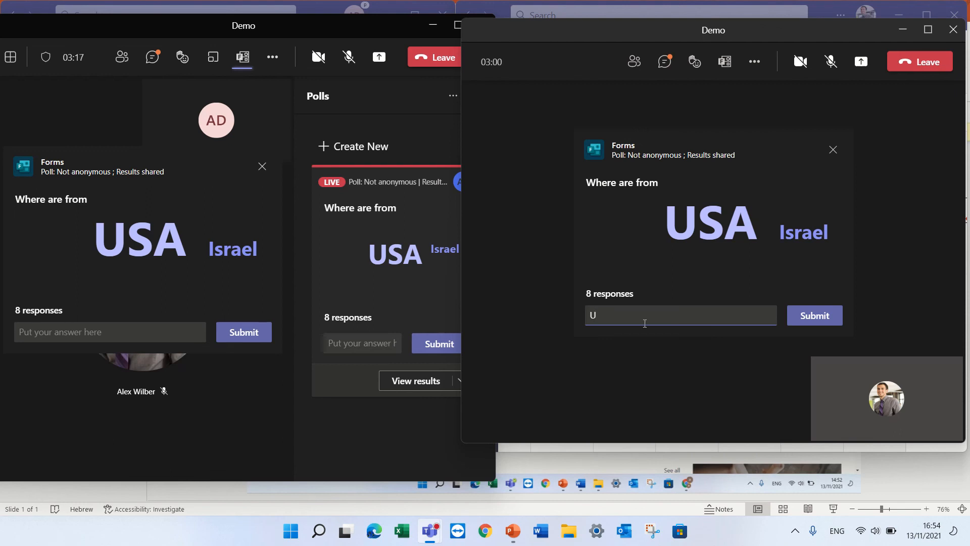
text(SAA)
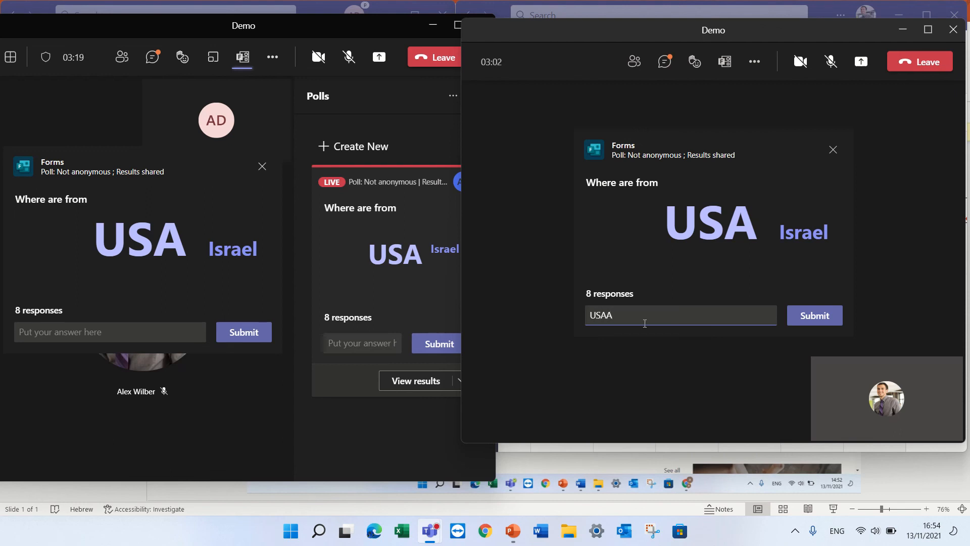
click(814, 315)
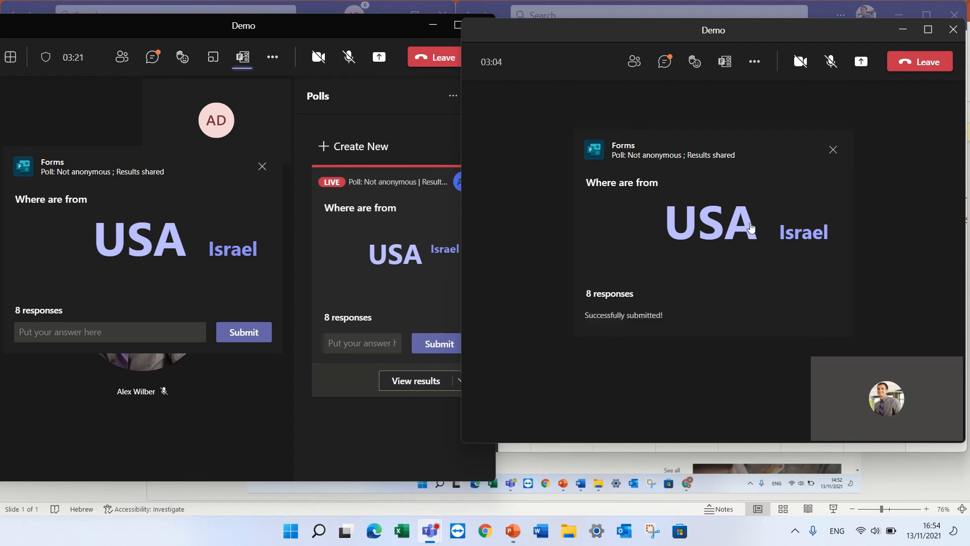
mouse_move(775, 196)
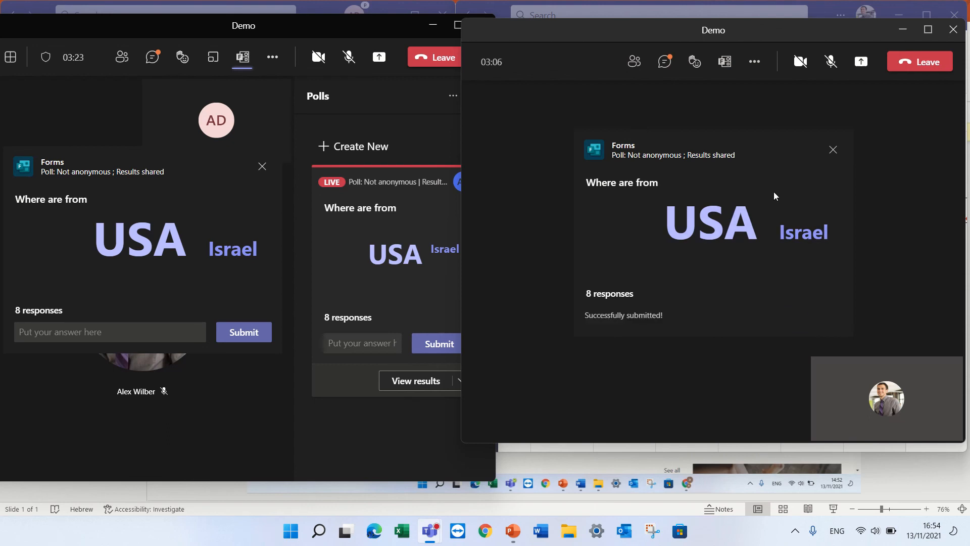